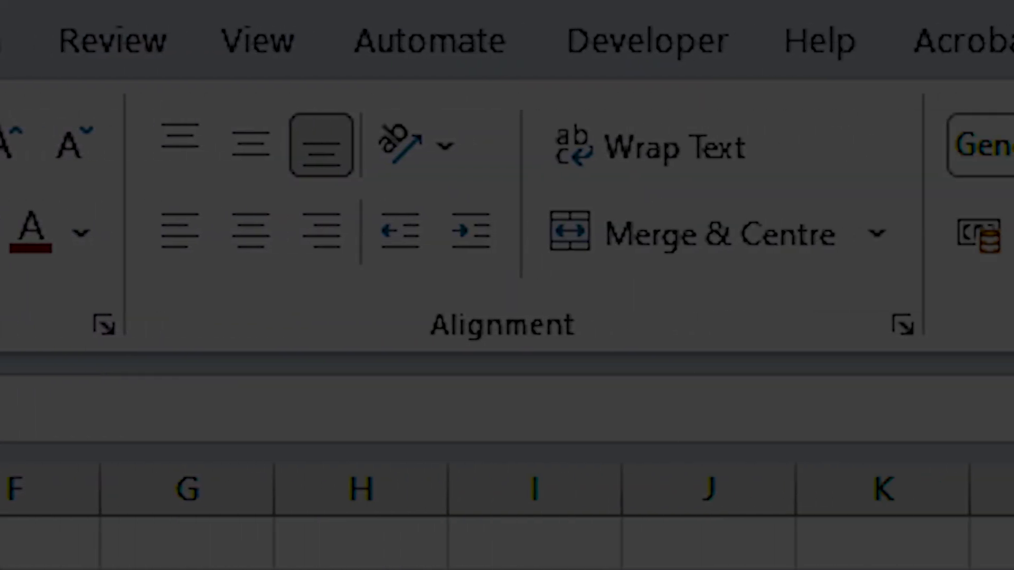
# - Switch from the Tabellenansicht staff table to the user's Kalender showing May 2023
pyautogui.click(187, 55)
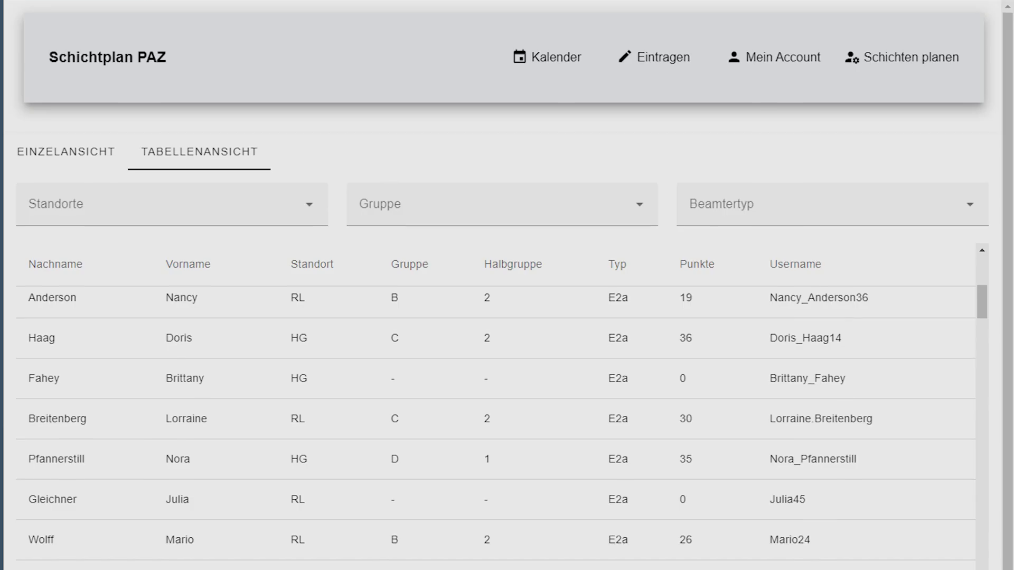
pyautogui.click(545, 57)
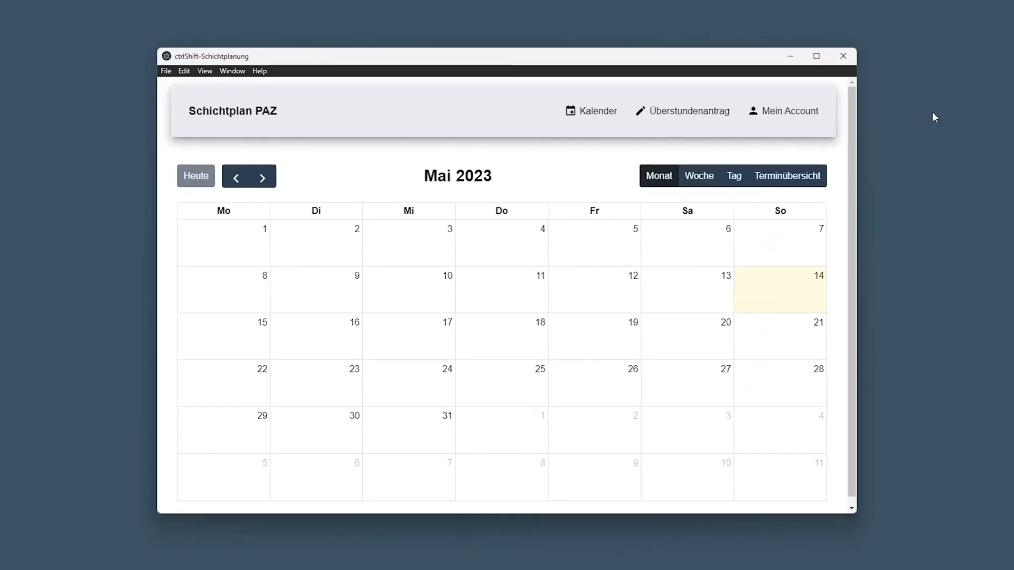
# - Submit an Überstundenantrag dated 6.6.2023
pyautogui.click(682, 111)
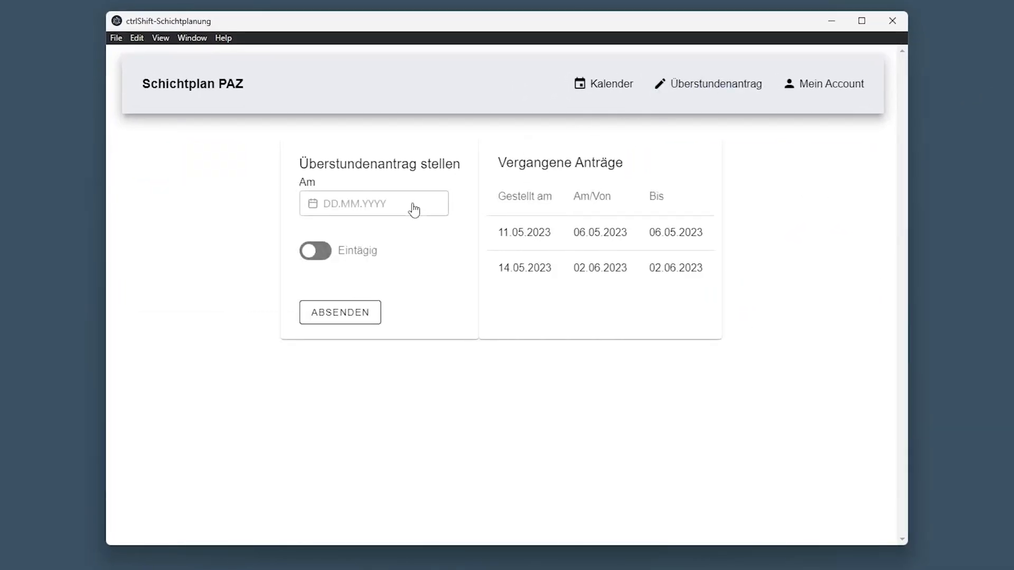
pyautogui.click(374, 203)
pyautogui.write('6.6.2023')
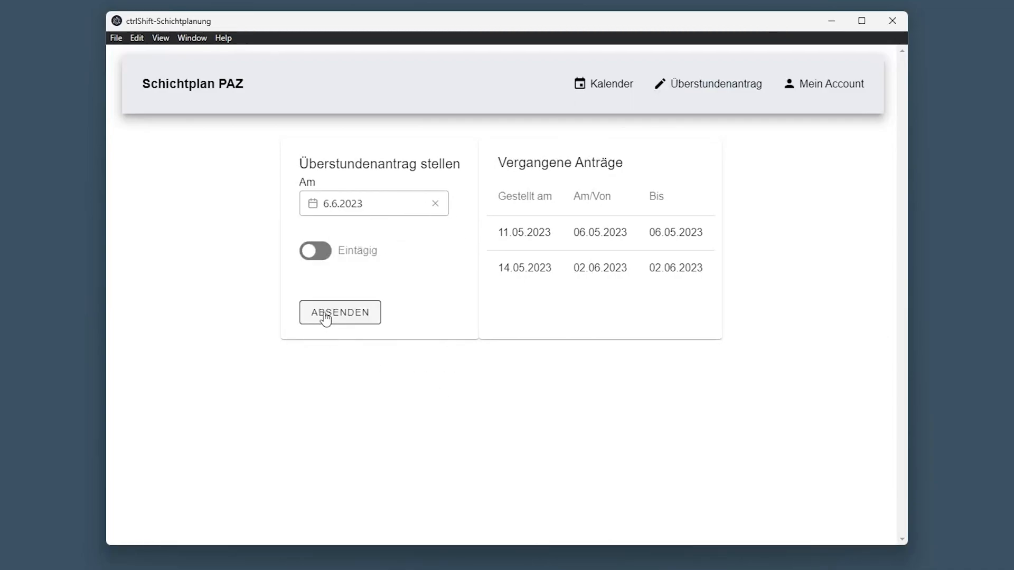
pyautogui.click(339, 312)
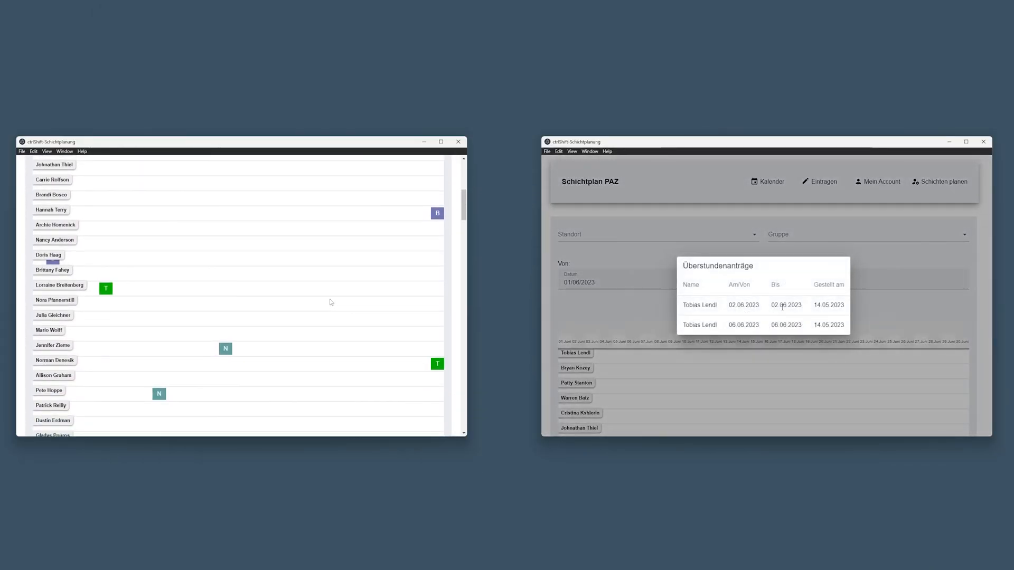
# - Filter the admin's Tabellenansicht by Standort RL to list only RL employees
pyautogui.scroll(-3)
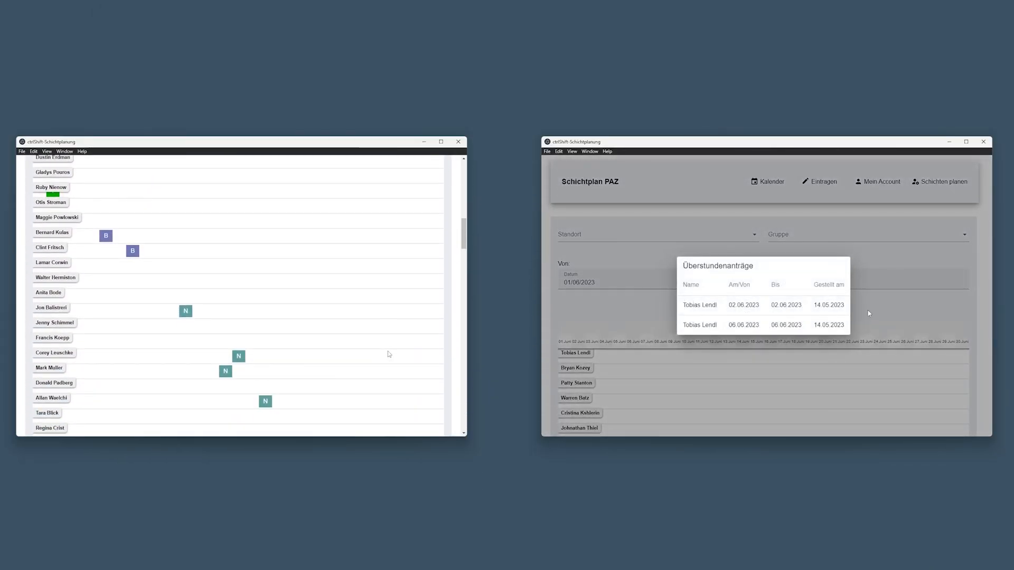
pyautogui.click(125, 189)
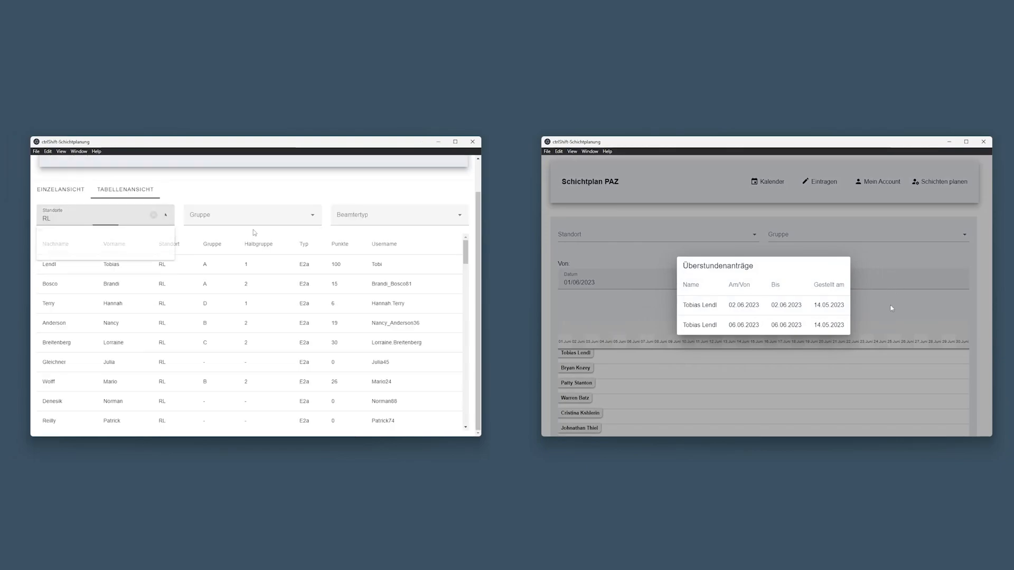
pyautogui.scroll(-3)
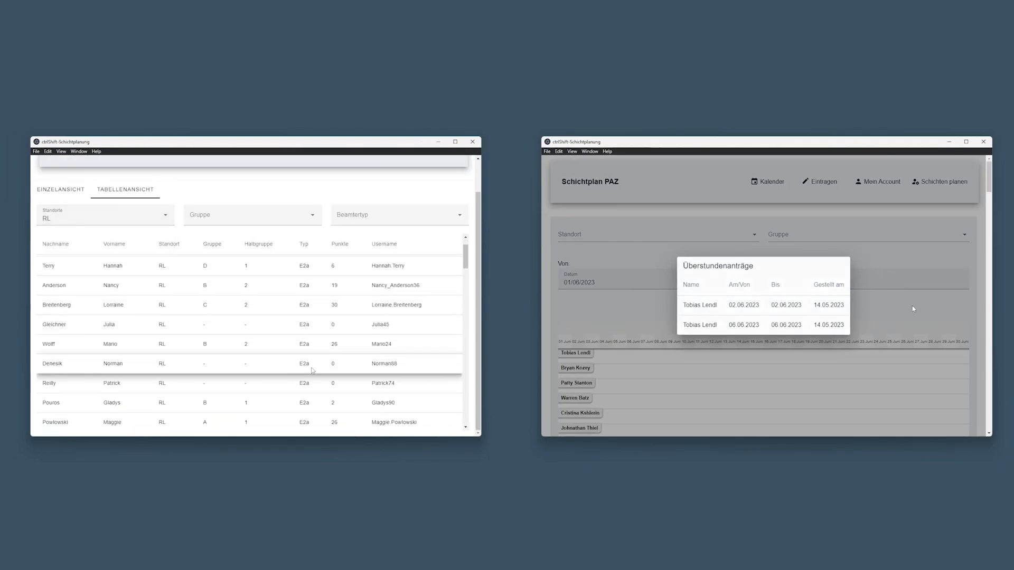